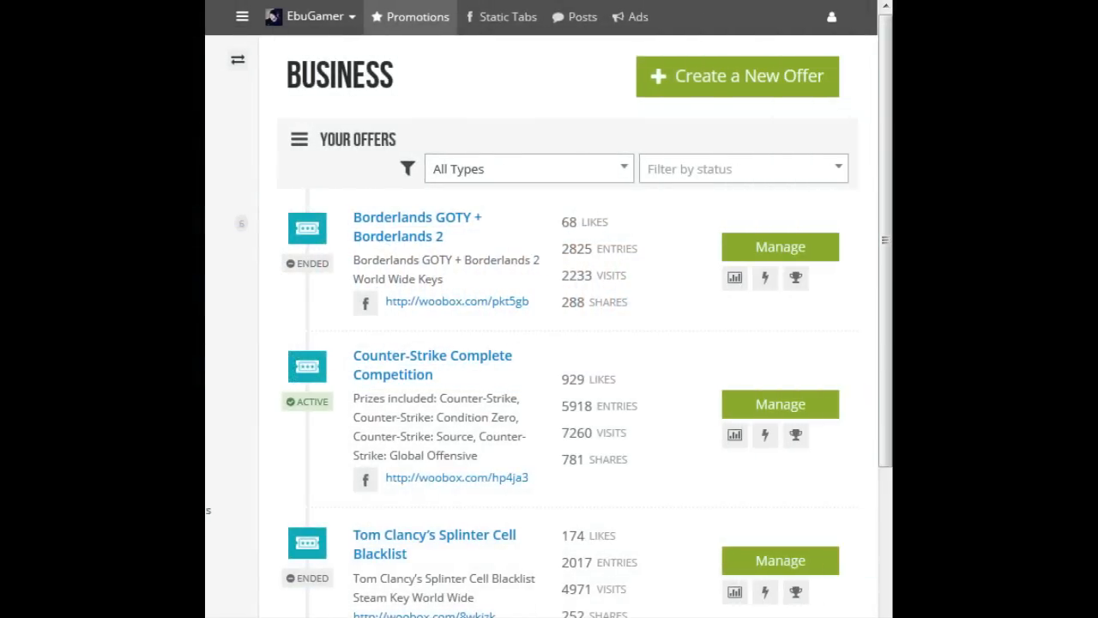
mouse_move(781, 247)
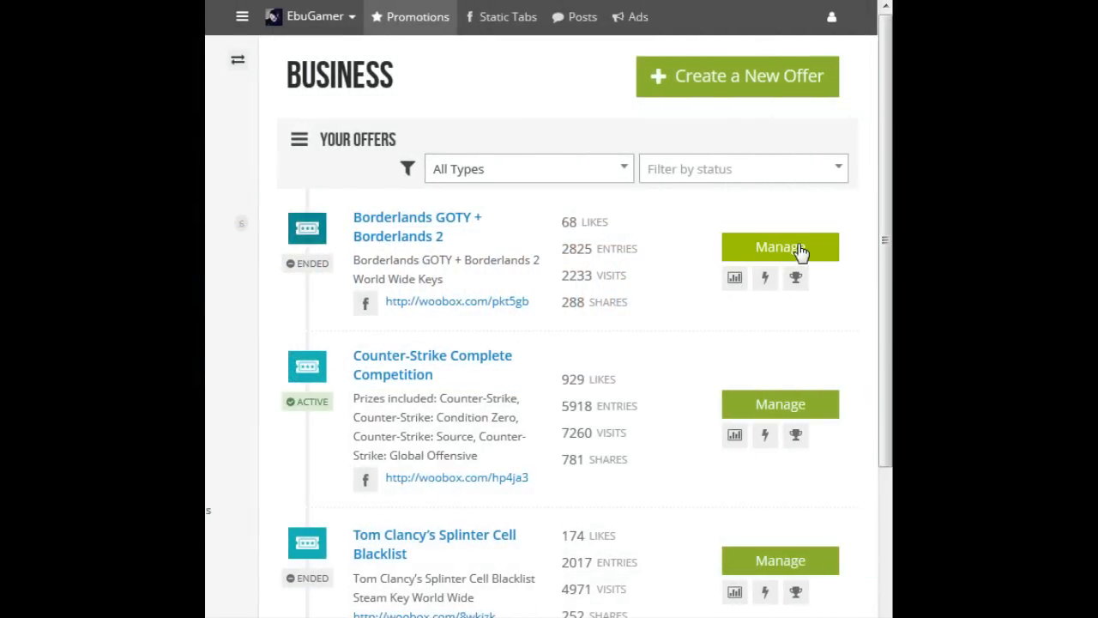
Open the Borderlands GOTY + Borderlands 2 giveaway's management overview.
click(779, 247)
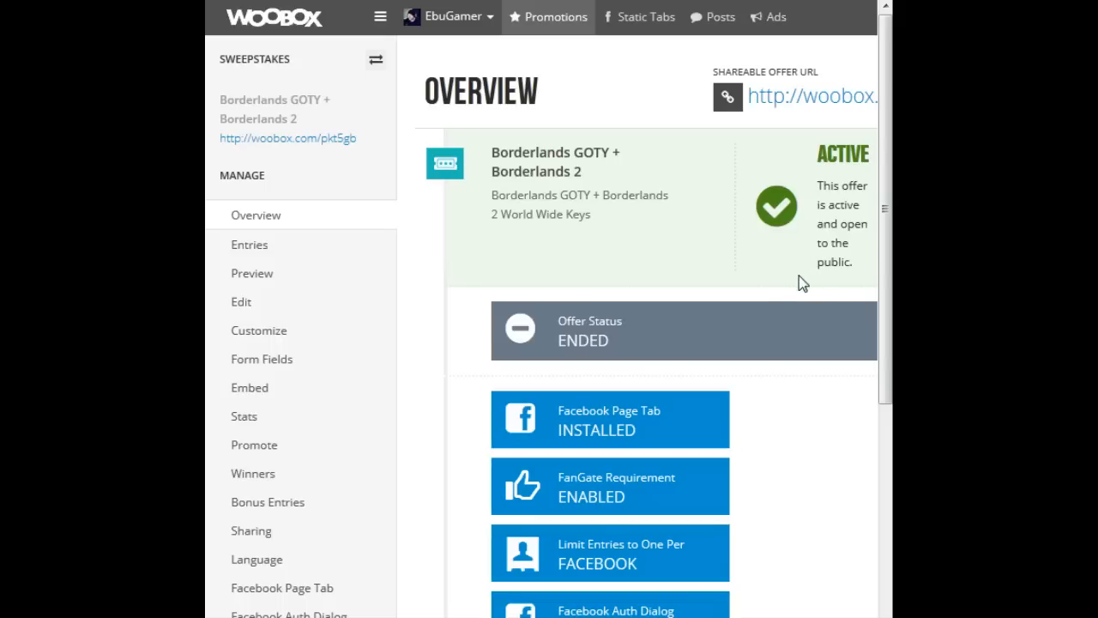
mouse_move(792, 284)
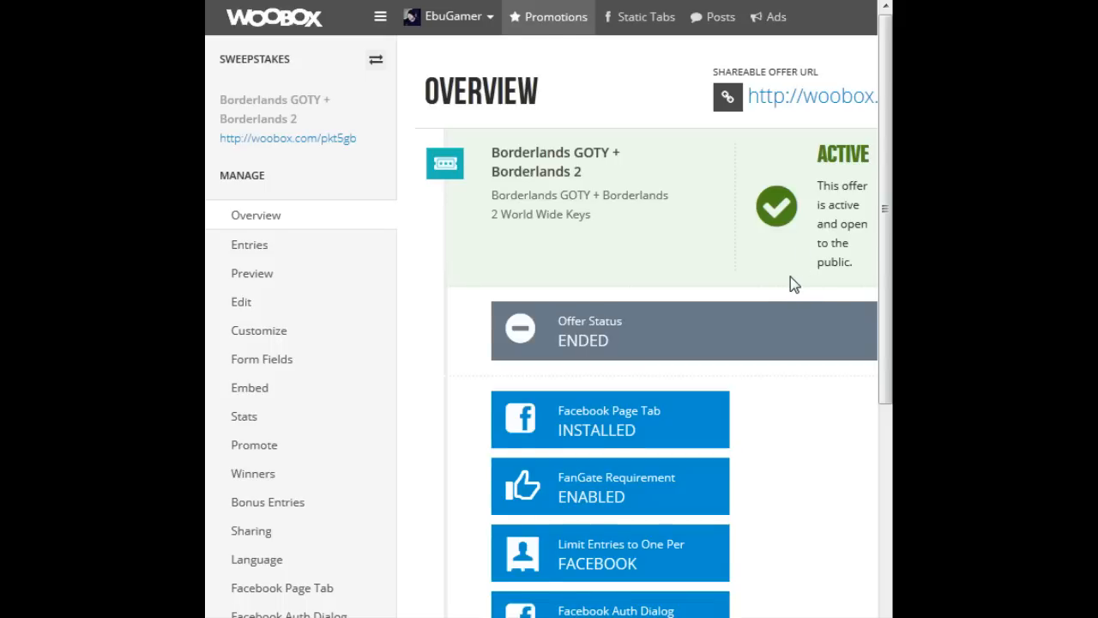
scroll(down, 3)
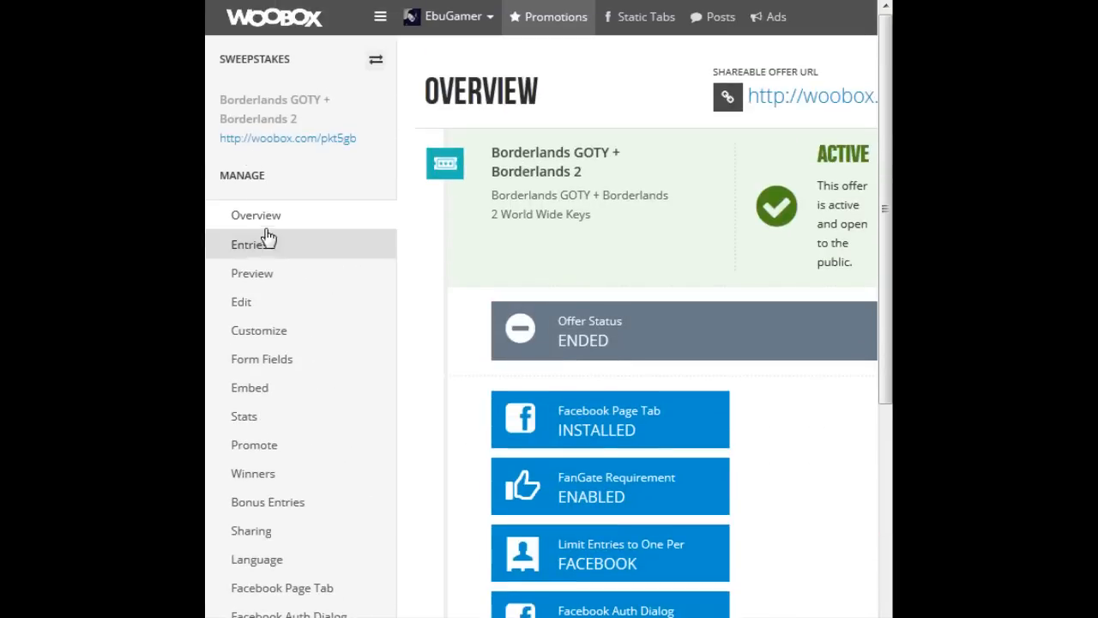
mouse_move(274, 253)
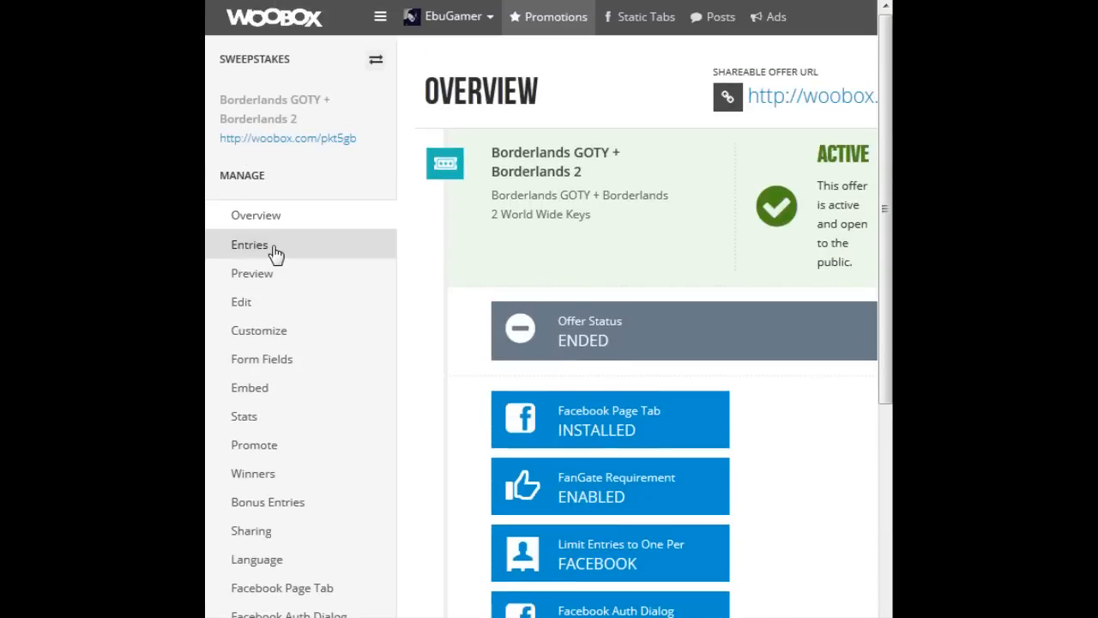
mouse_move(275, 249)
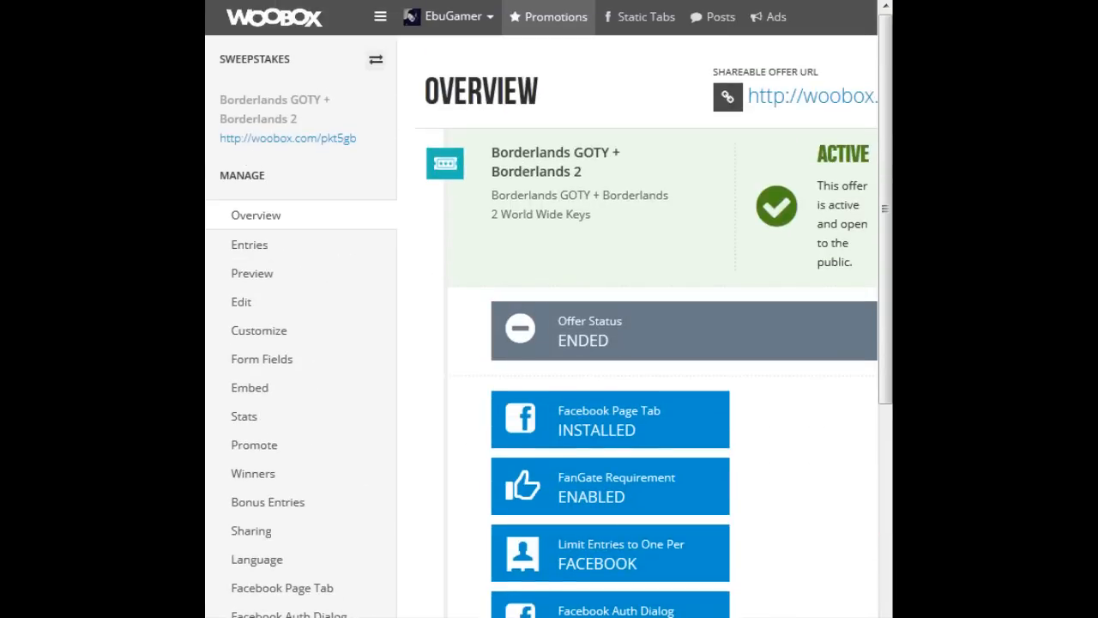
Export the Borderlands giveaway entries and download the zipped CSV file.
click(250, 243)
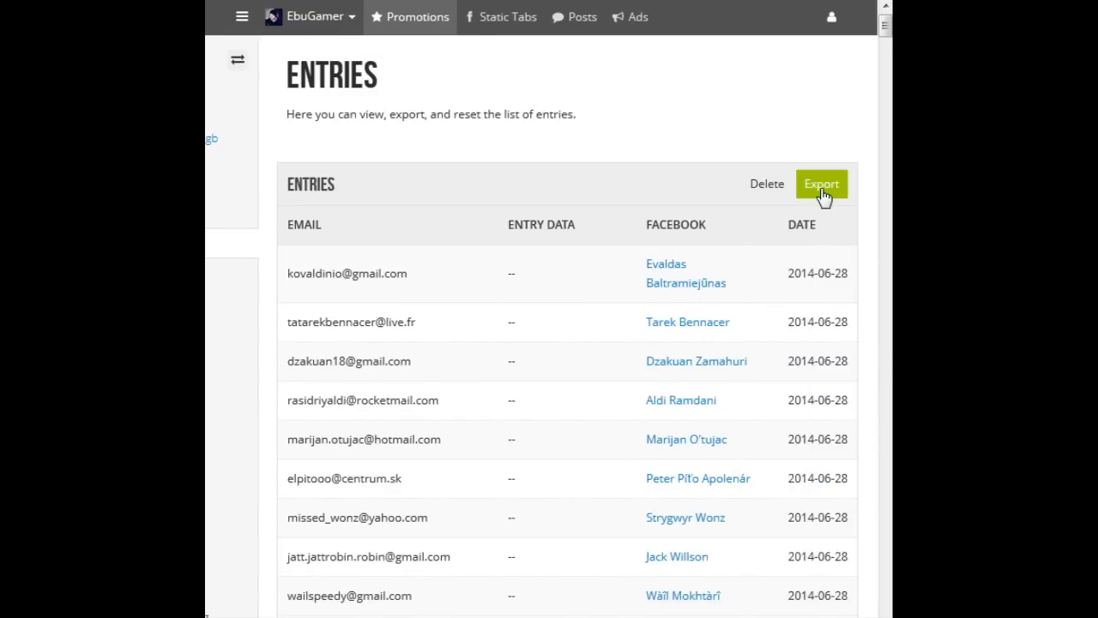
click(820, 184)
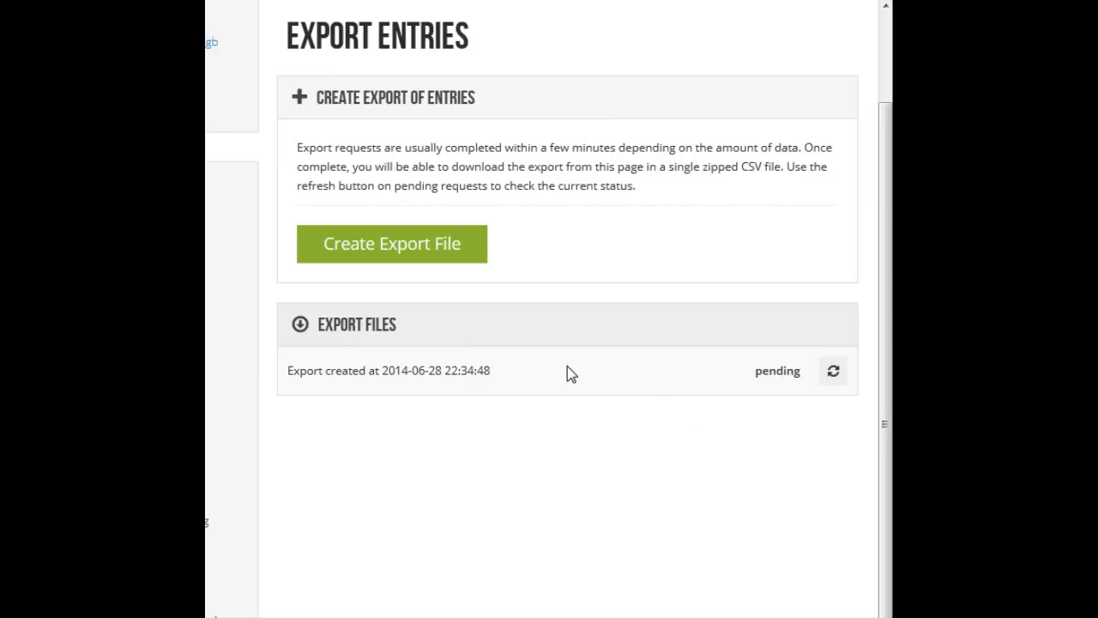
mouse_move(637, 404)
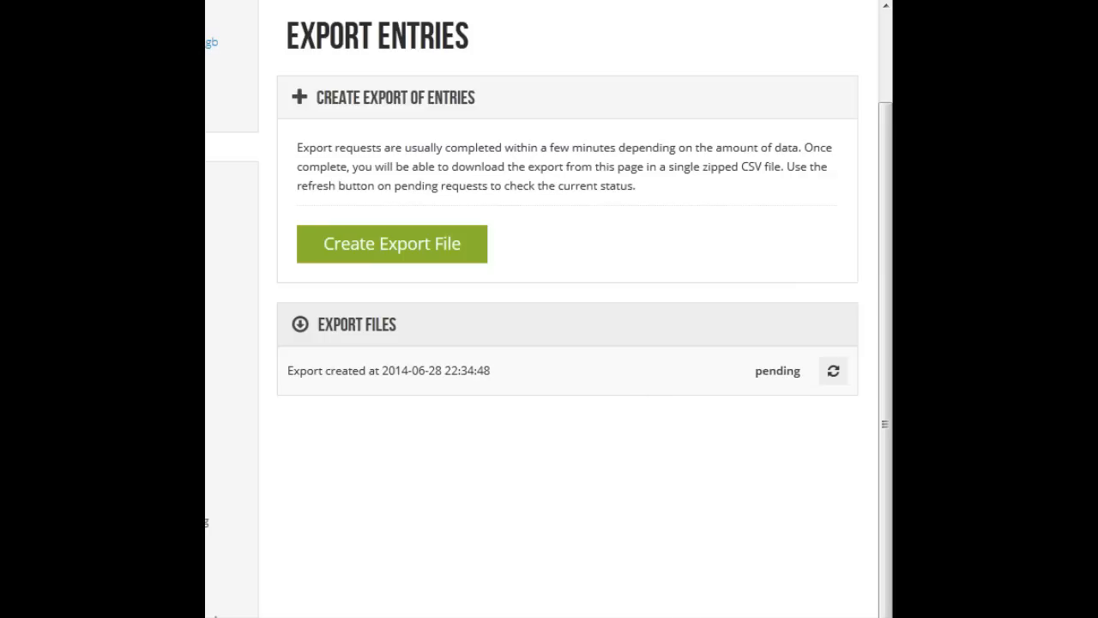
mouse_move(833, 370)
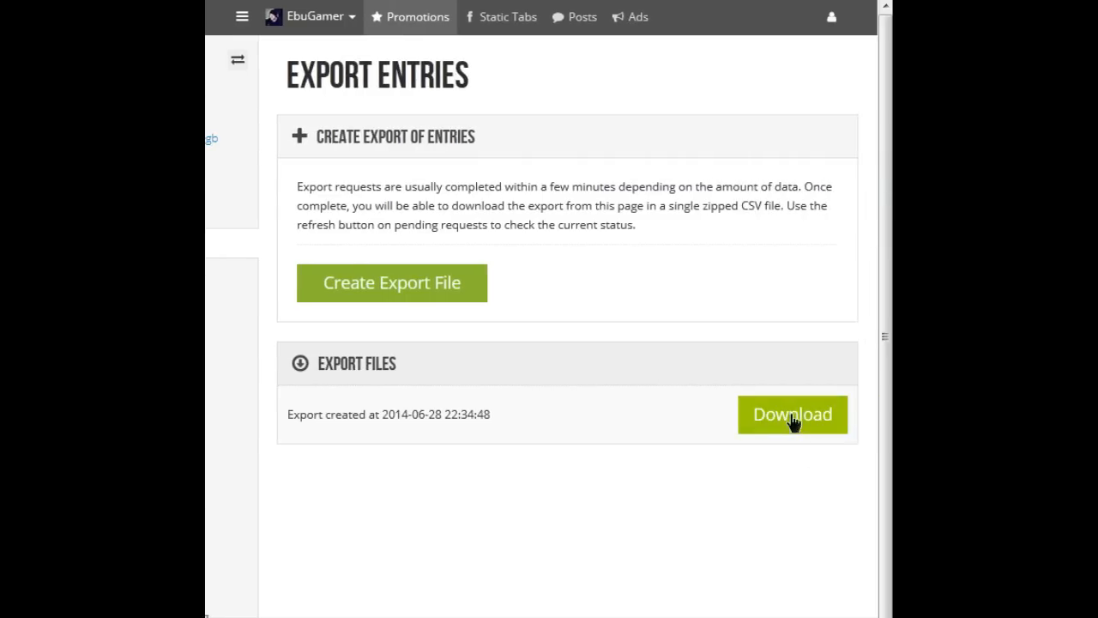
click(791, 414)
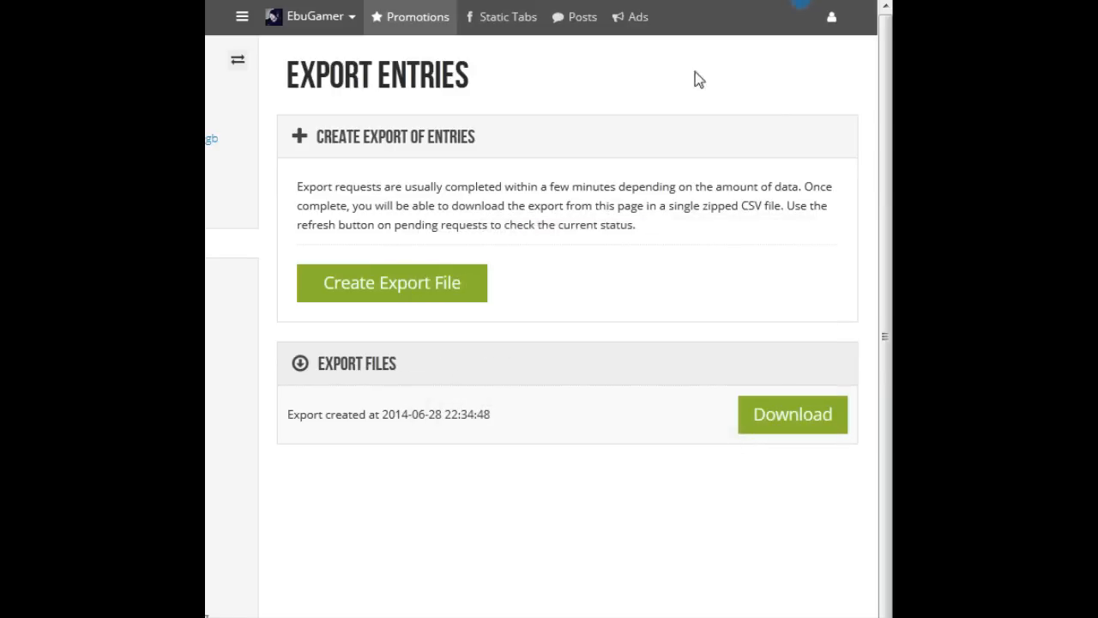
Open pkt5gb-1.csv from the archive in Excel and copy the facebook_name column C.
click(792, 413)
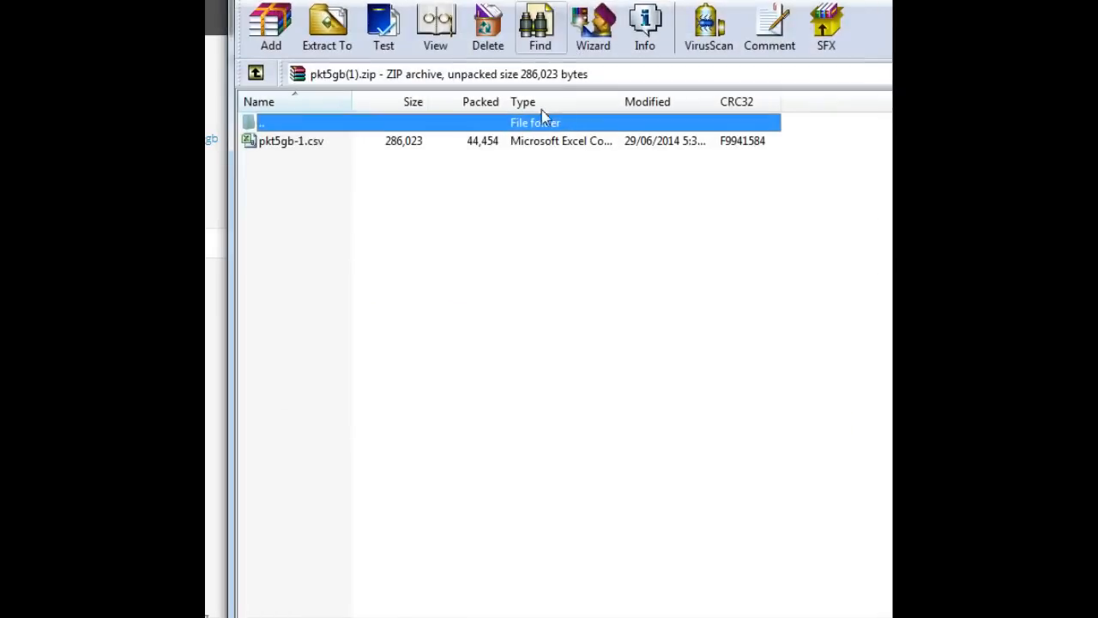
double_click(290, 140)
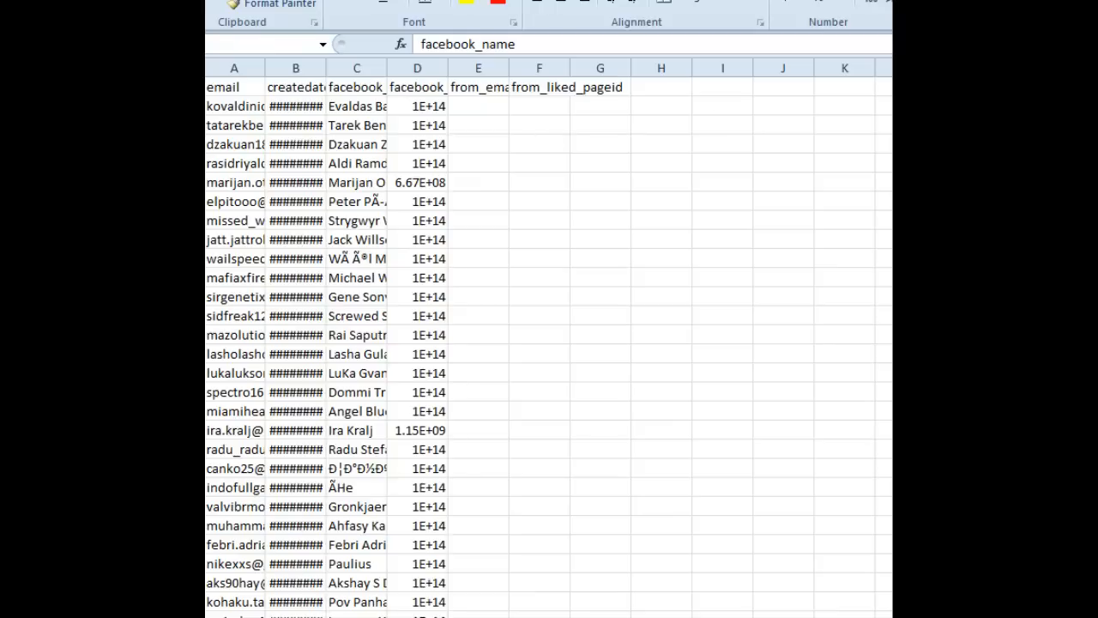
click(356, 67)
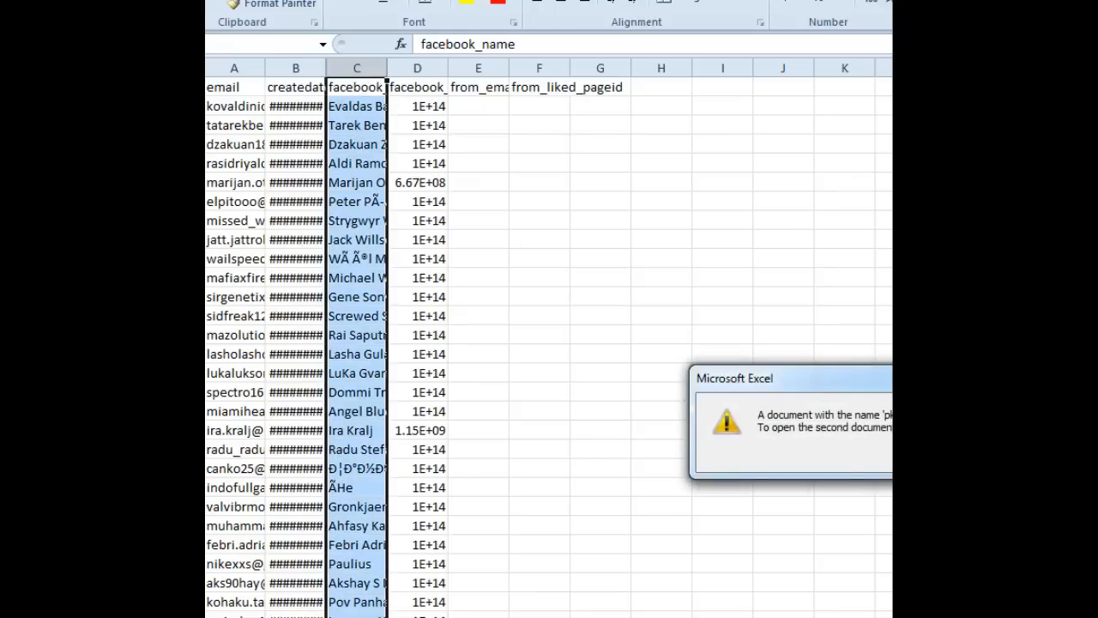
right_click(355, 87)
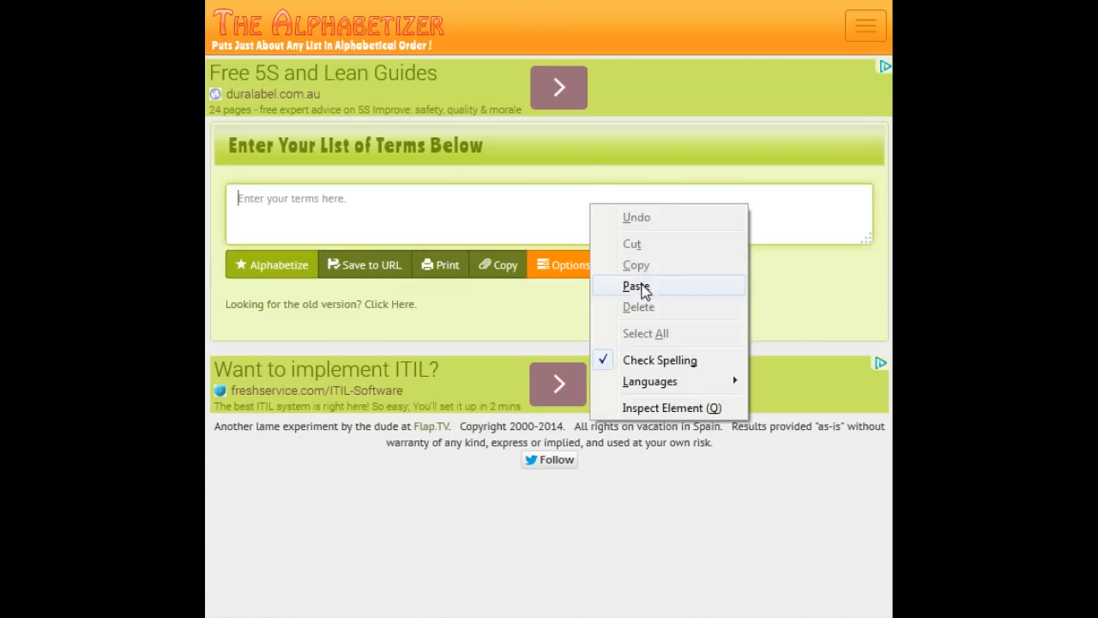
Paste the Facebook names into The Alphabetizer, sort them, and copy the 2,827 sorted entries.
click(636, 286)
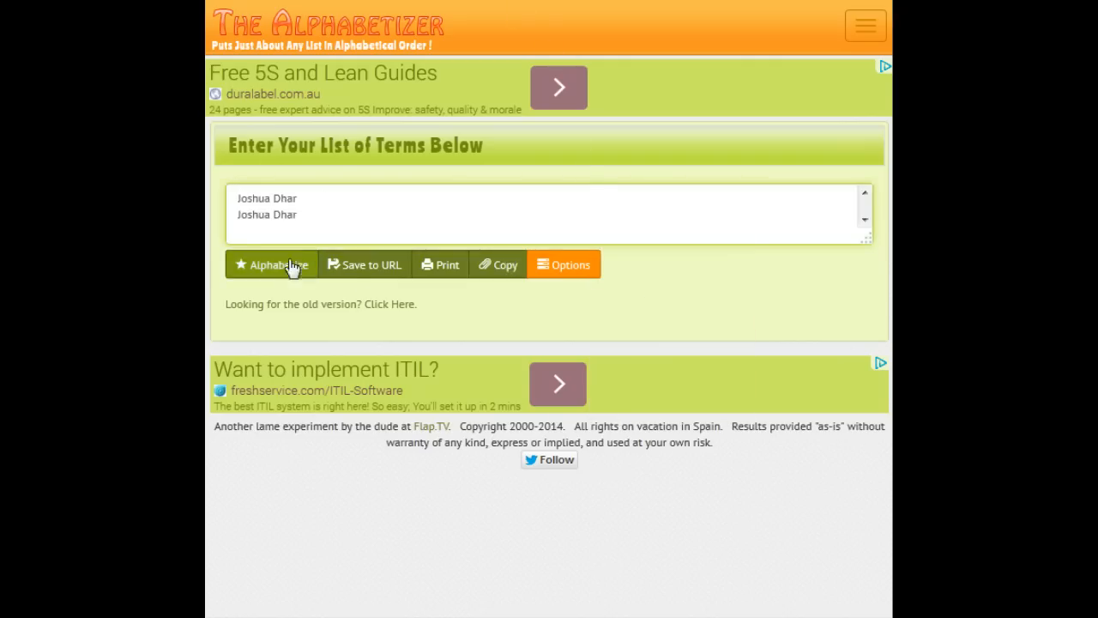
mouse_move(283, 264)
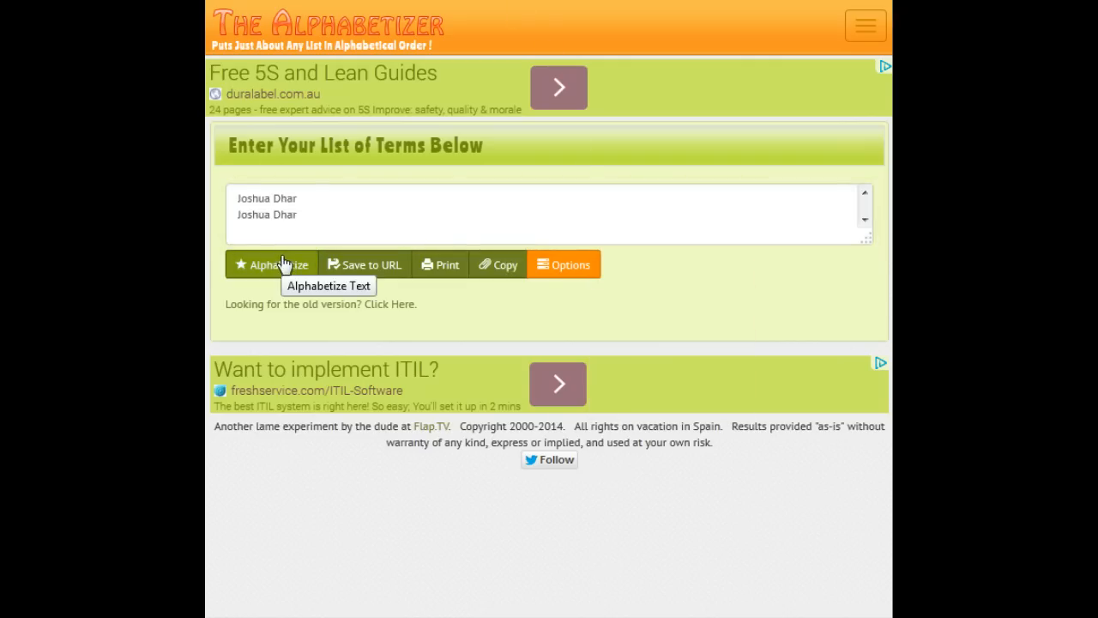
click(271, 265)
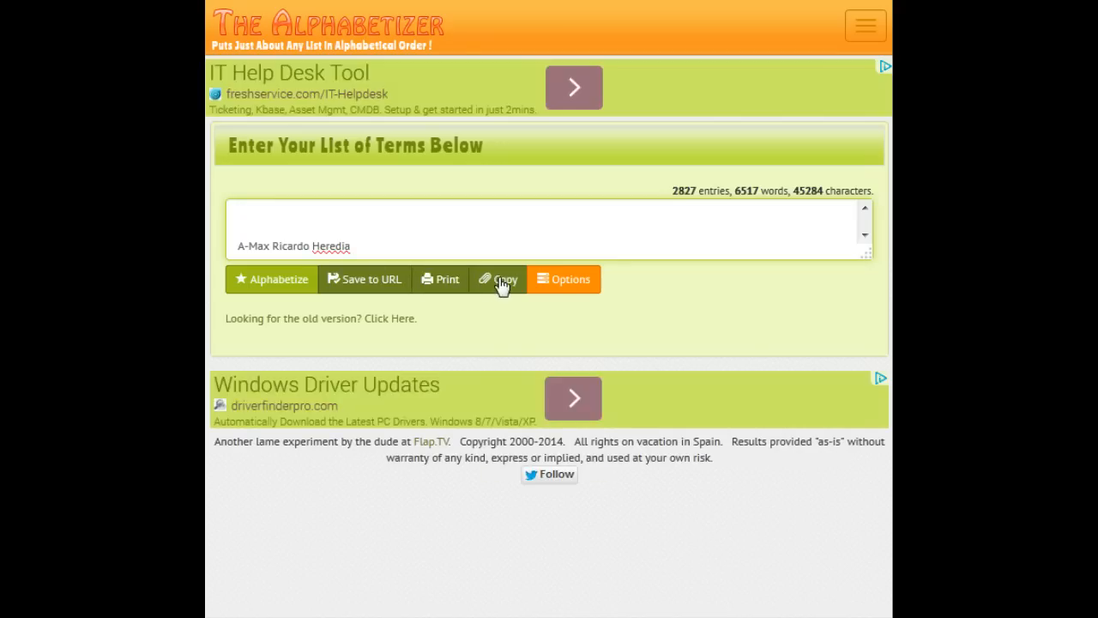
click(498, 279)
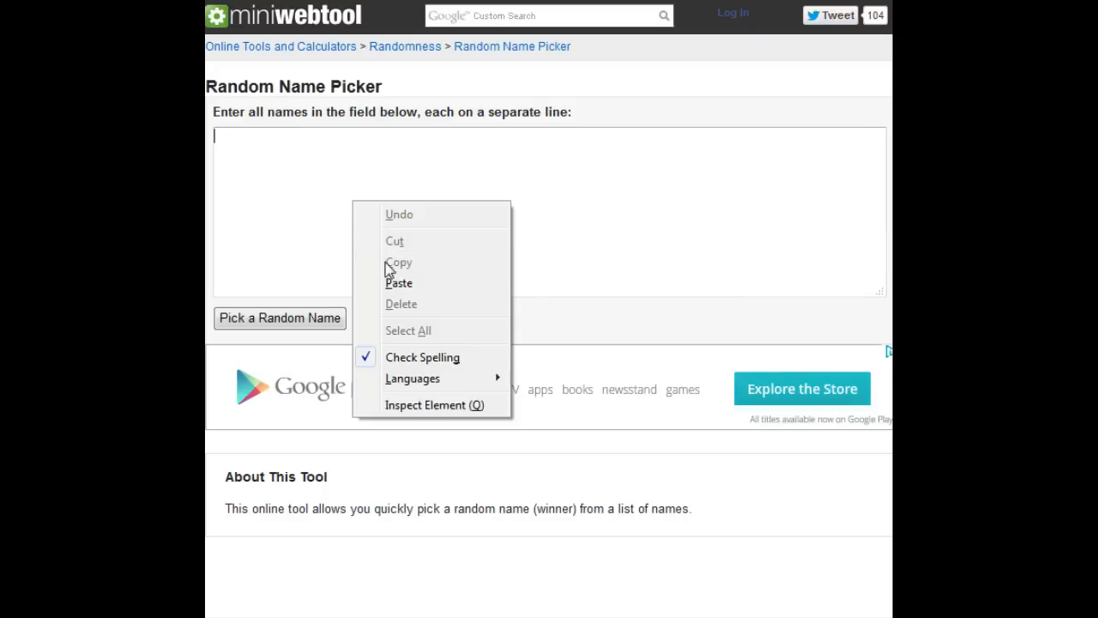
click(399, 283)
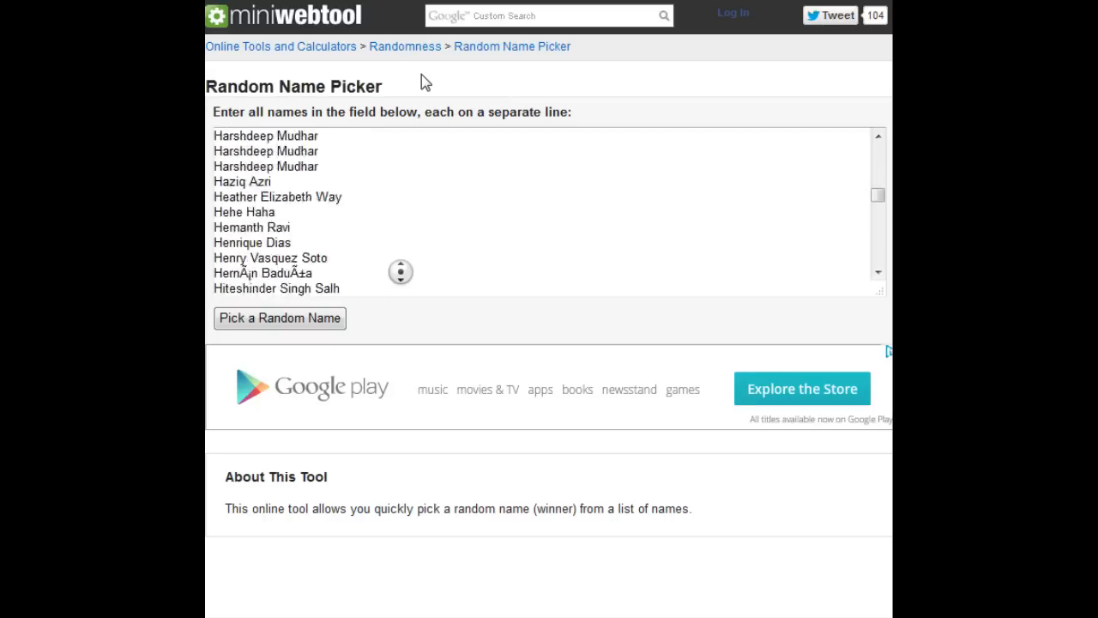
scroll(down, 3)
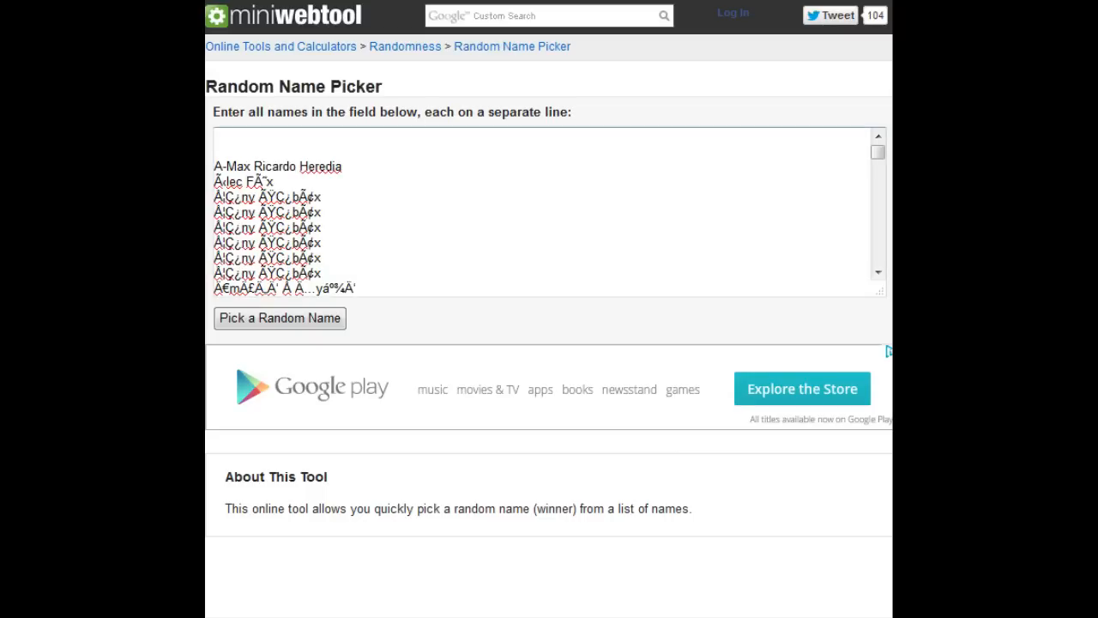
mouse_move(373, 342)
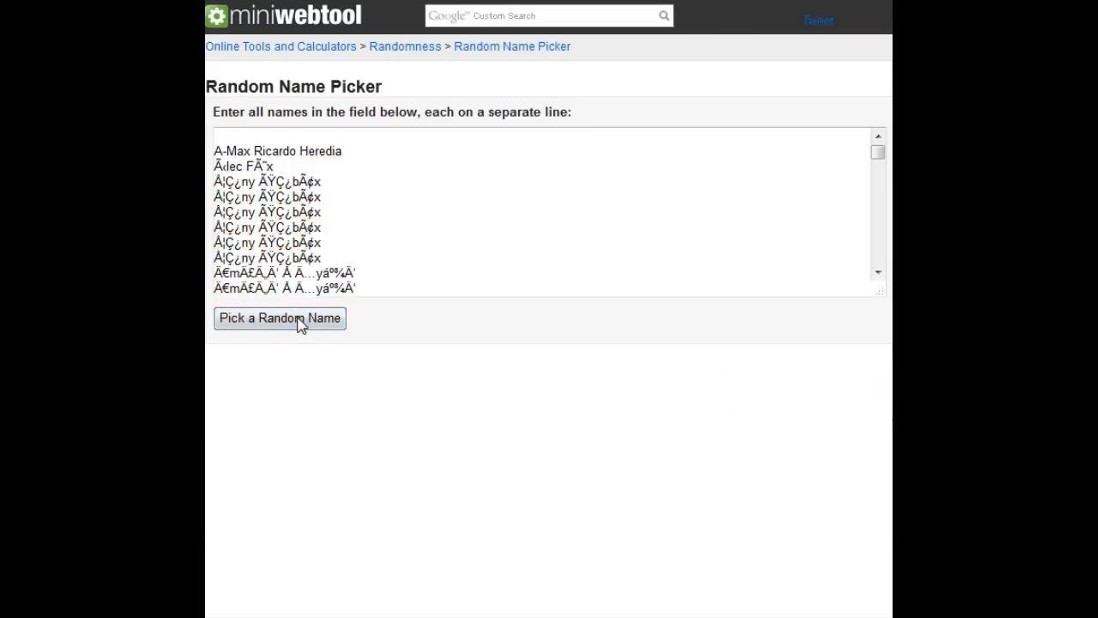
click(278, 317)
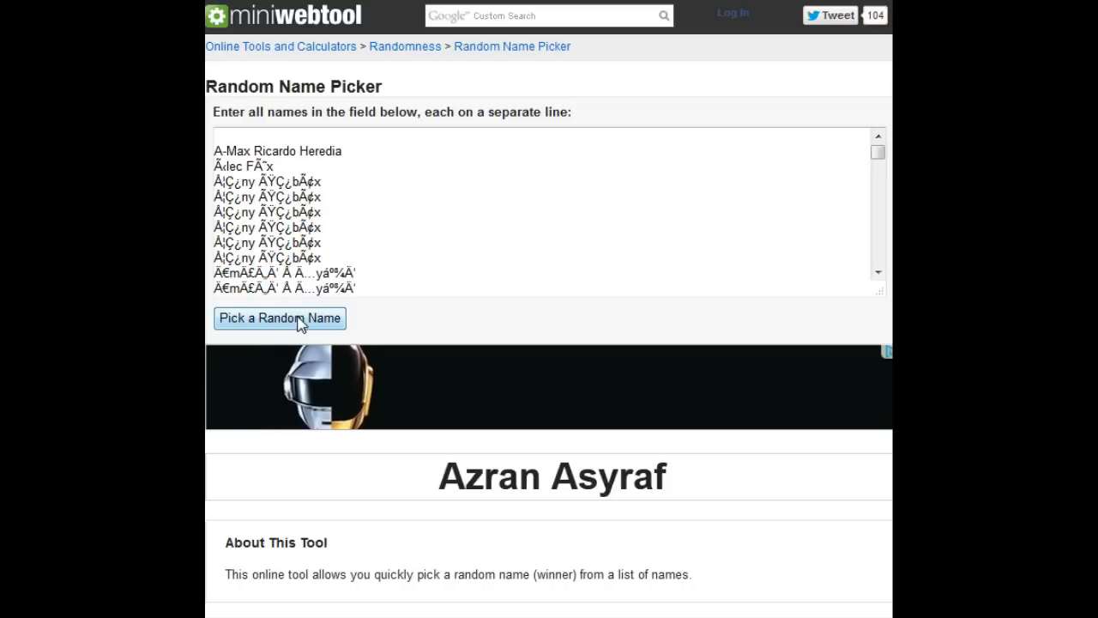